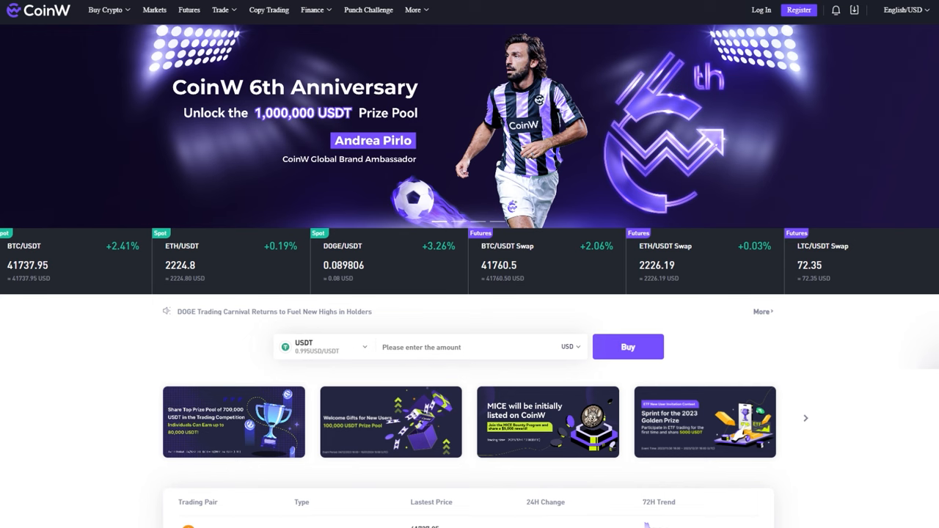
Step: Browse the CoinW home page and open the registration form
scroll(down, 3)
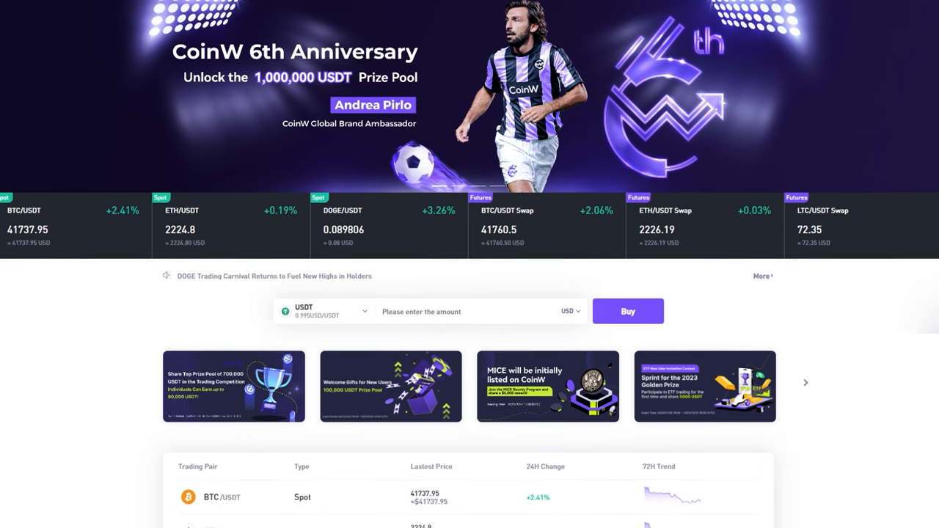
scroll(down, 3)
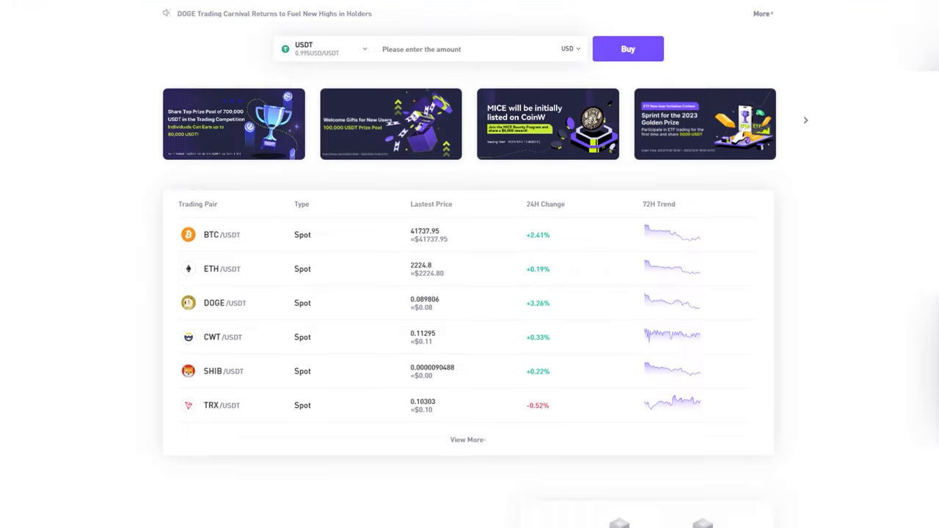
scroll(down, 3)
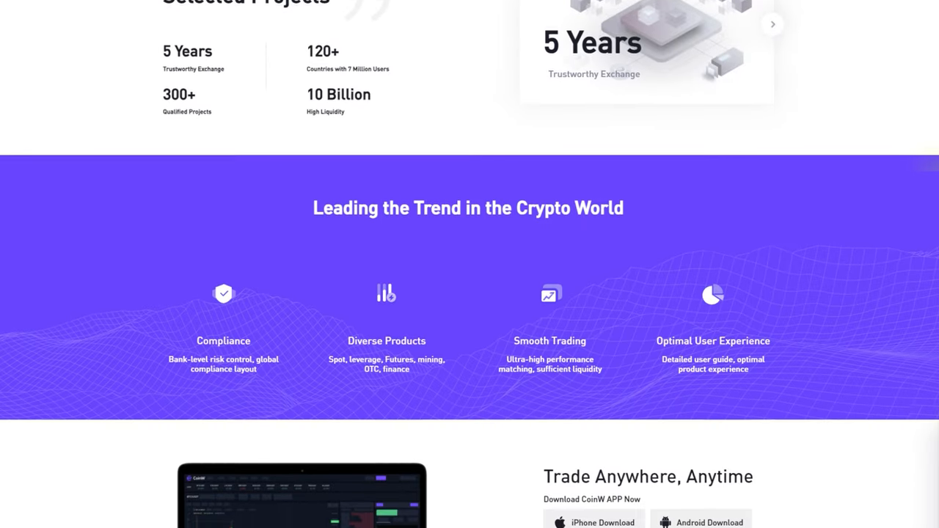
scroll(down, 3)
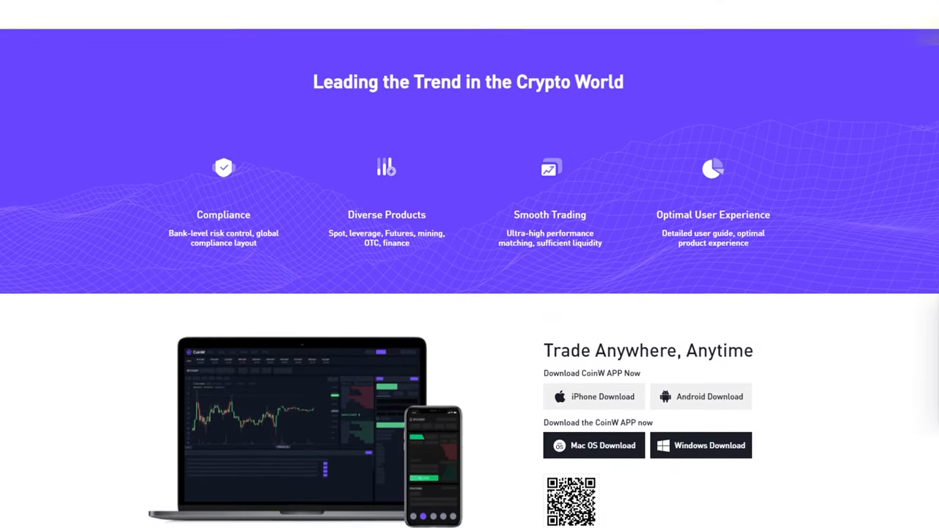
scroll(down, 3)
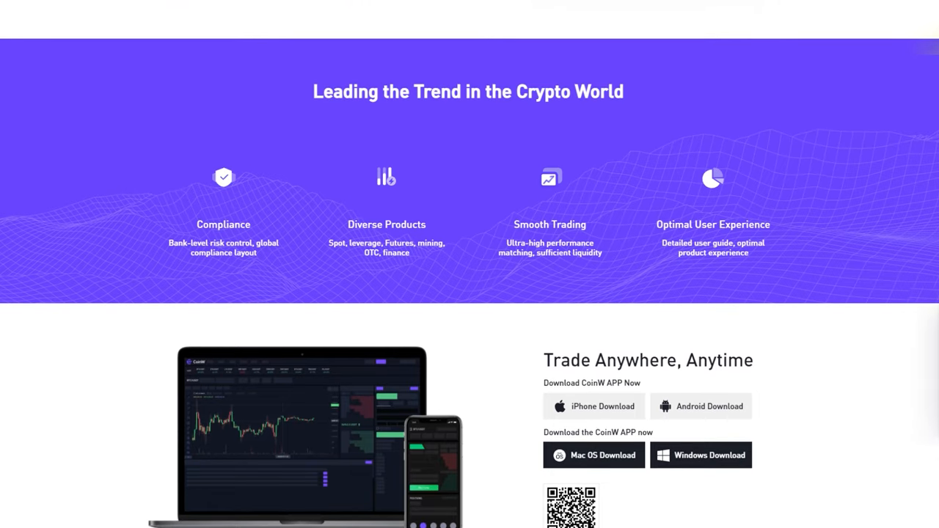
scroll(up, 3)
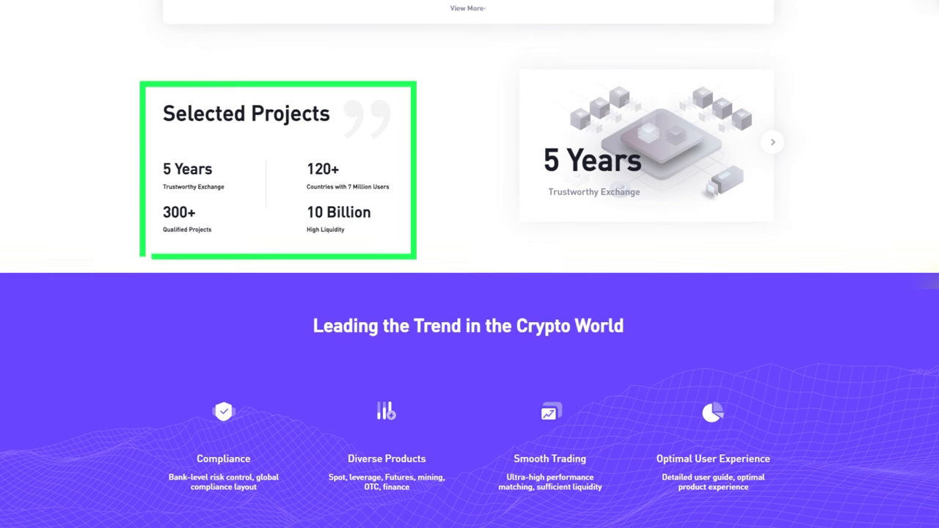
scroll(down, 3)
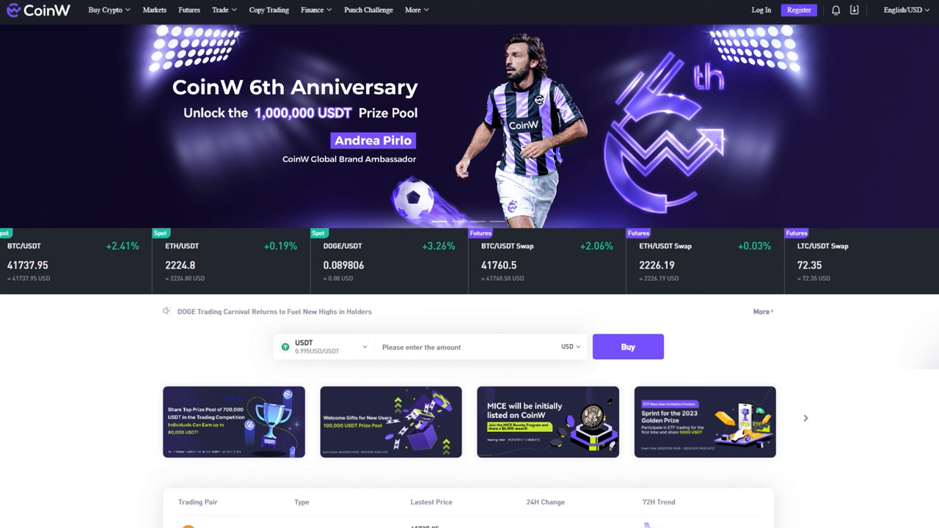
click(798, 9)
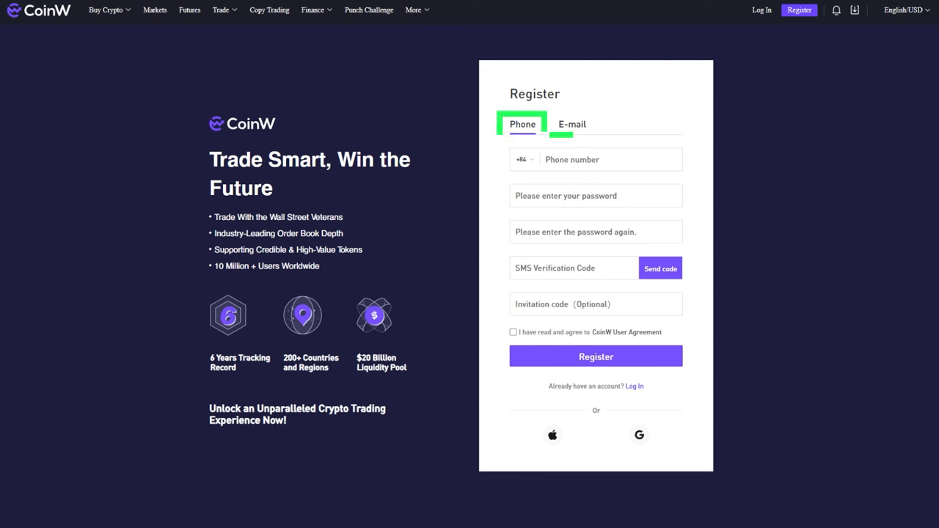
click(572, 124)
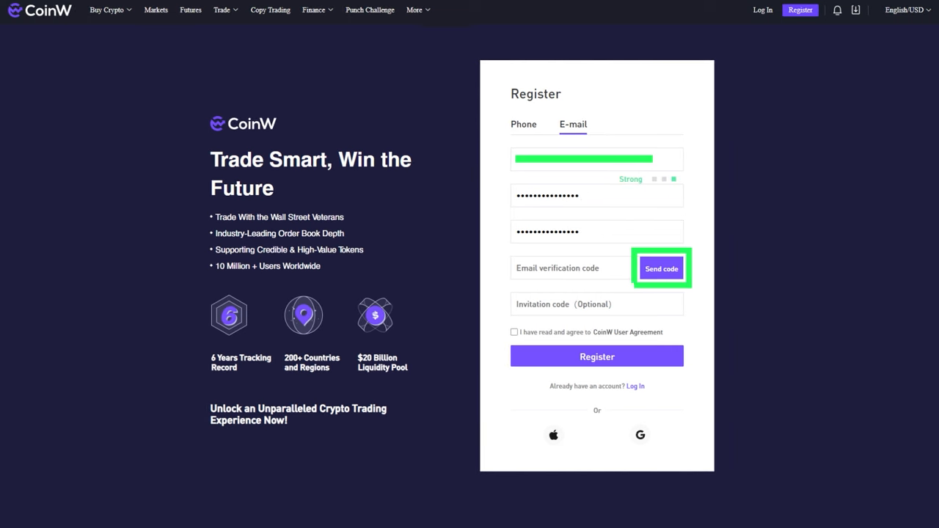
click(660, 268)
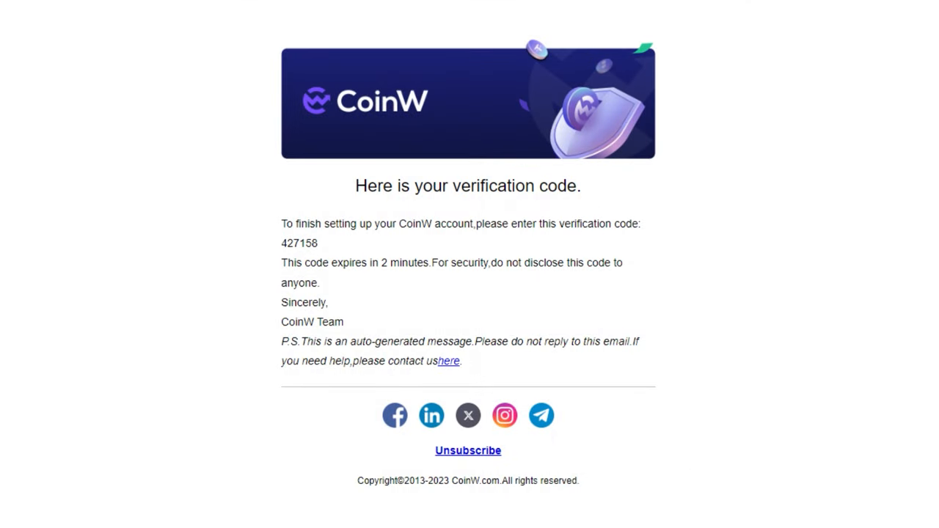
double_click(299, 243)
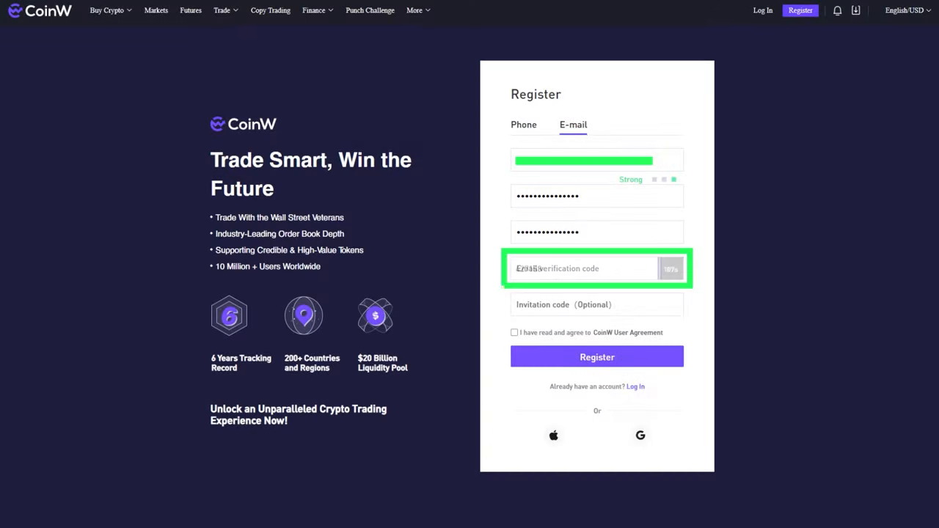
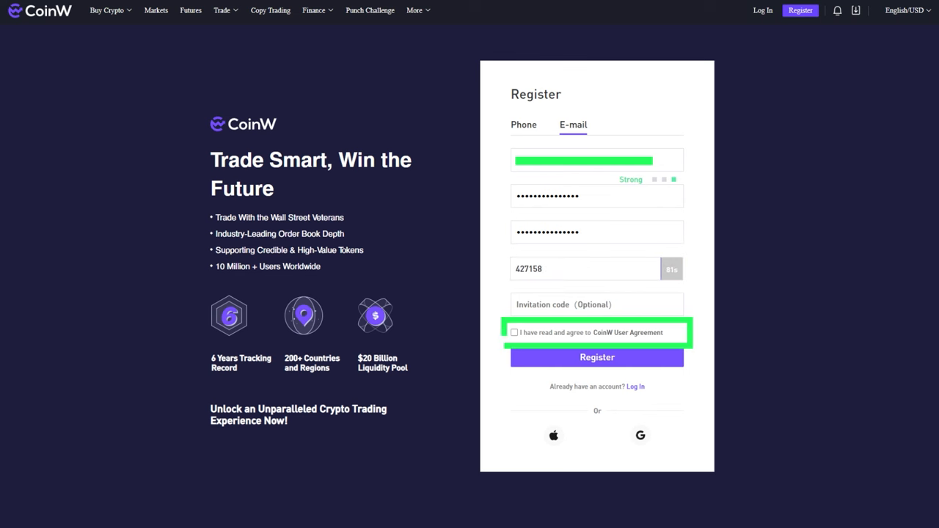
click(515, 332)
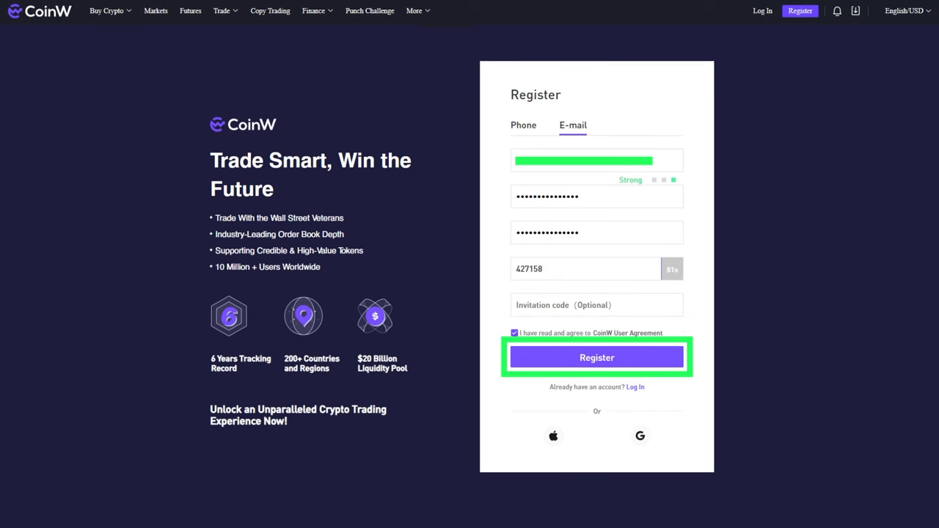
click(596, 357)
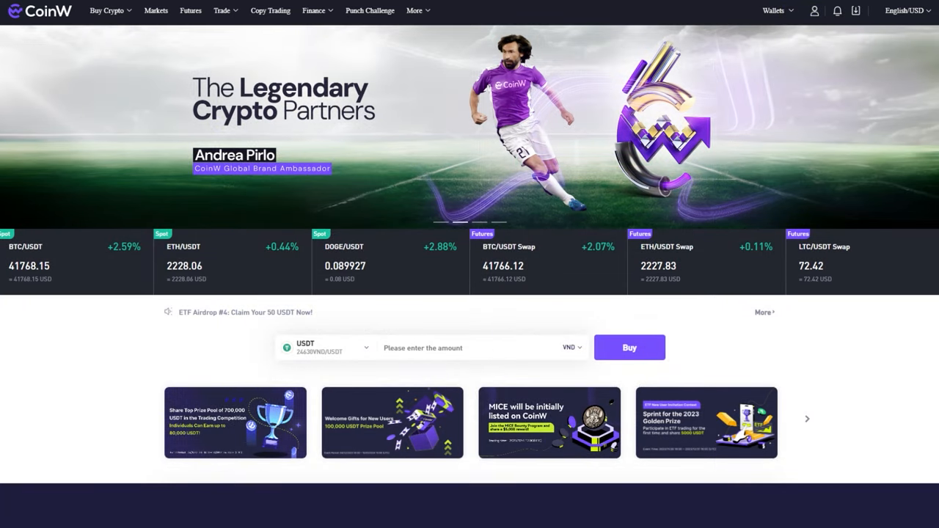
Step: Open the wallet deposit page, pick USDT on TRC20, and copy the deposit address
click(774, 10)
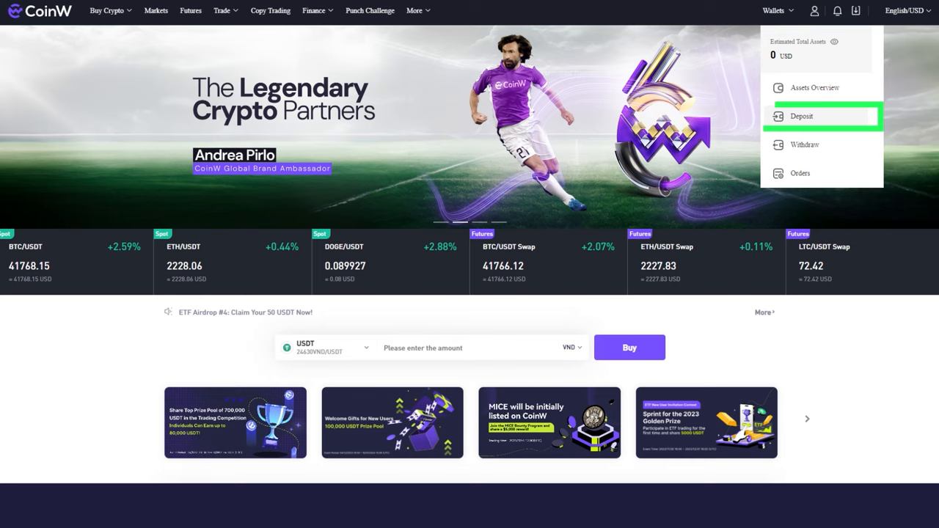
click(801, 116)
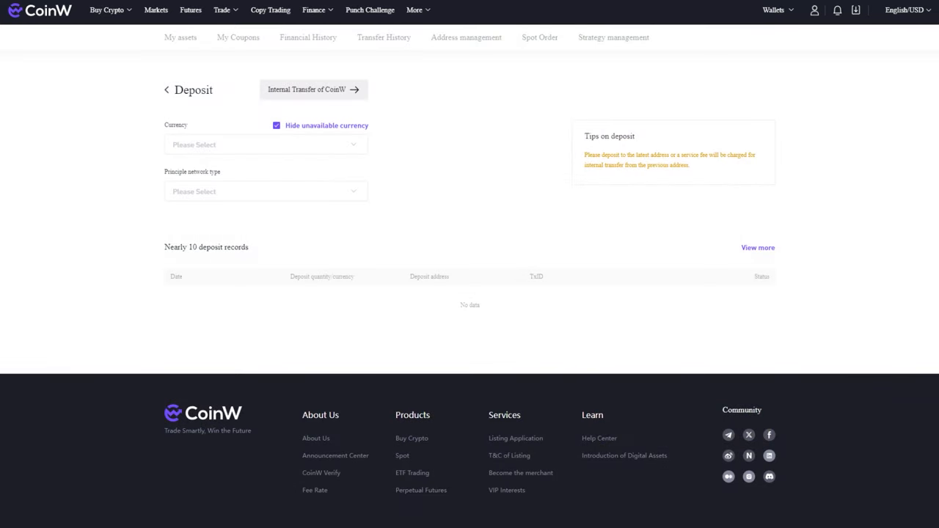
click(265, 145)
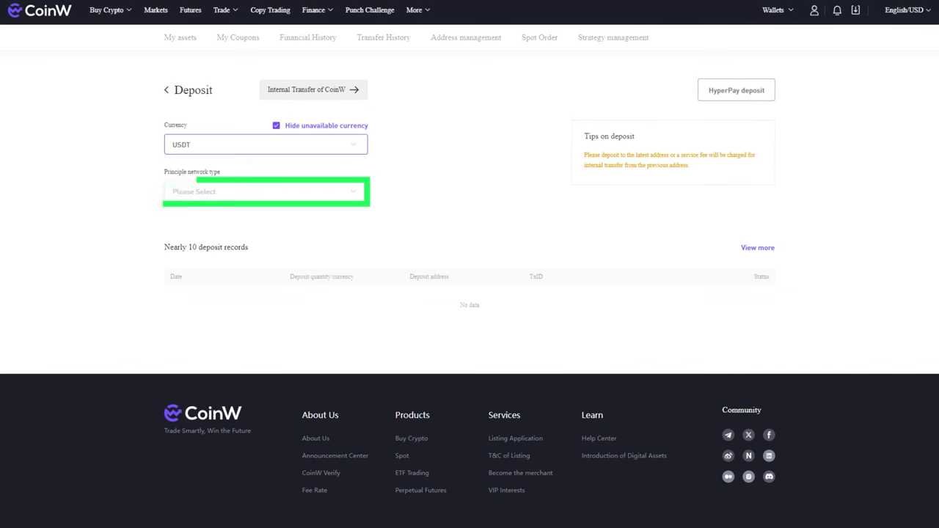
click(264, 192)
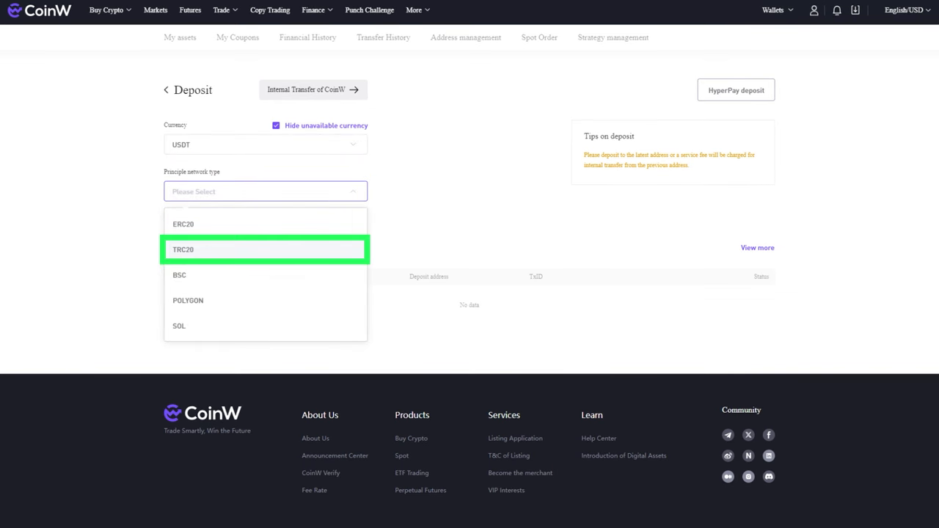
click(265, 249)
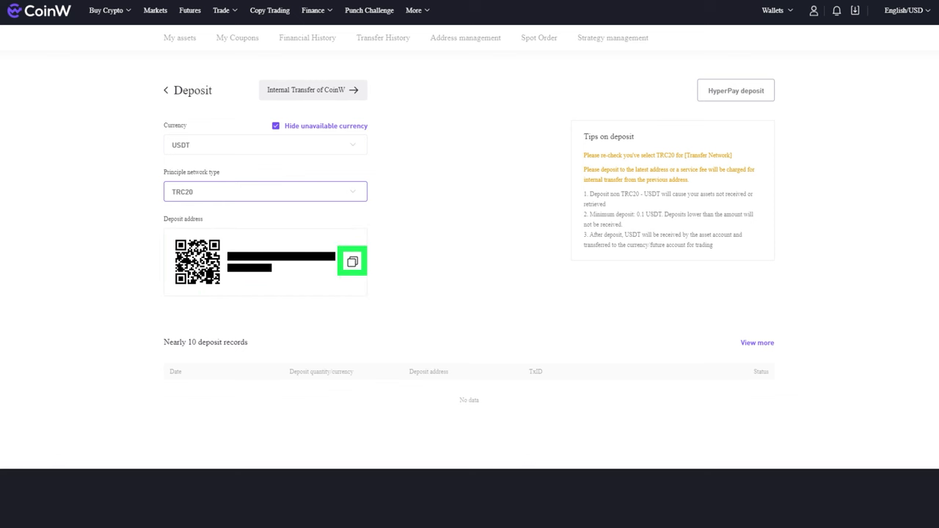
click(352, 261)
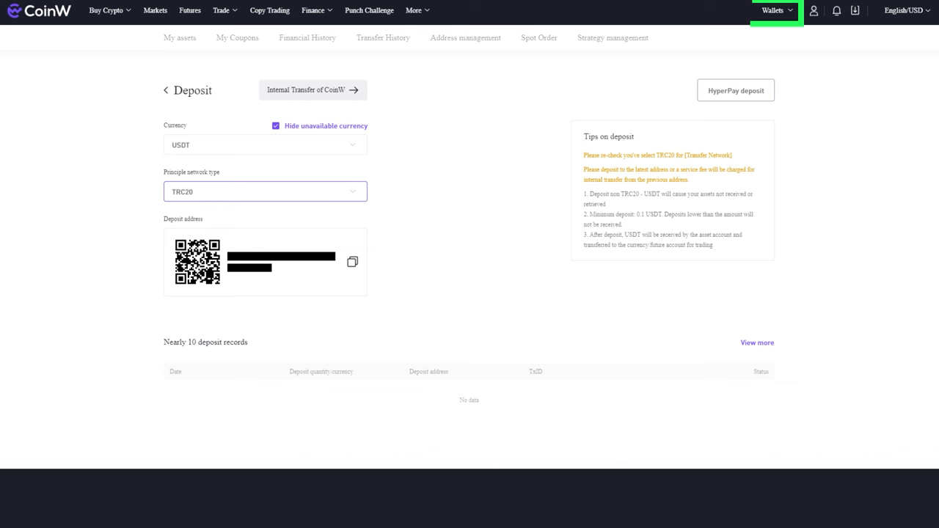
click(773, 10)
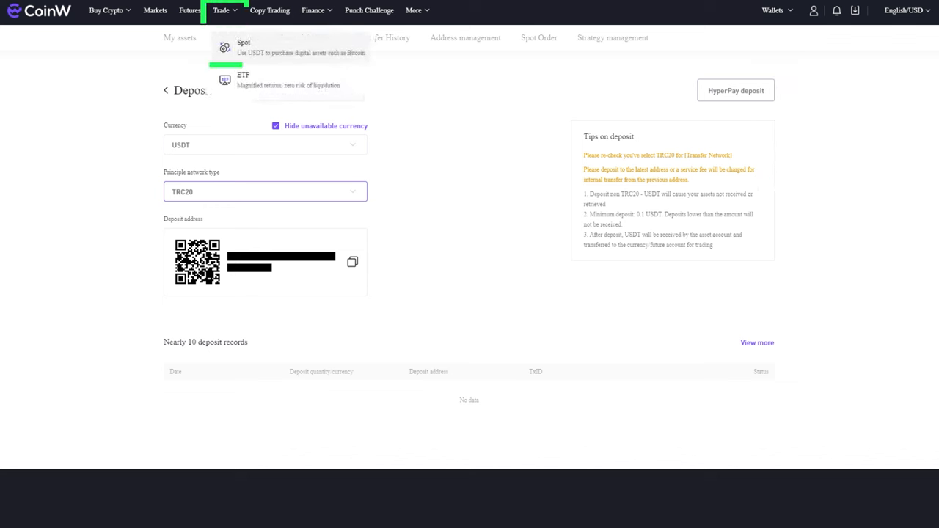
Step: Open spot trading, search 'ultima' and select the ULTIMA/USDT pair
click(244, 44)
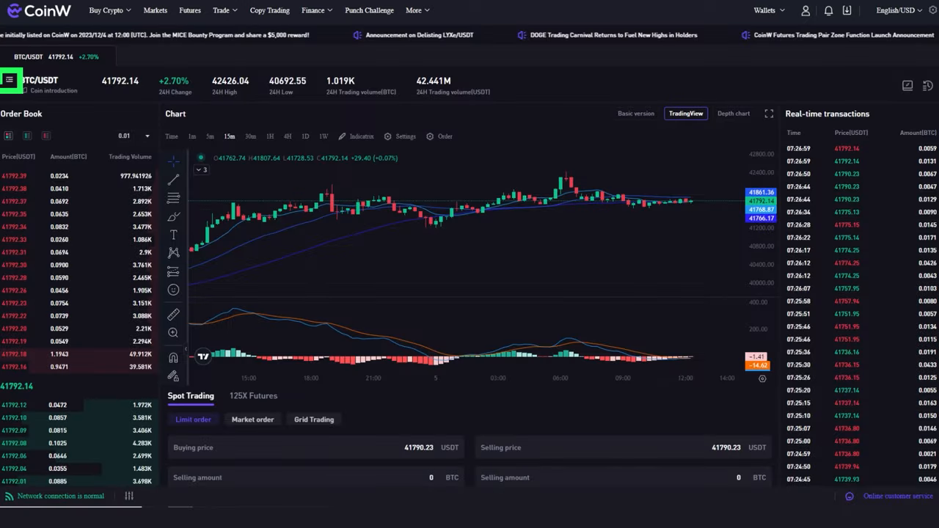
click(9, 79)
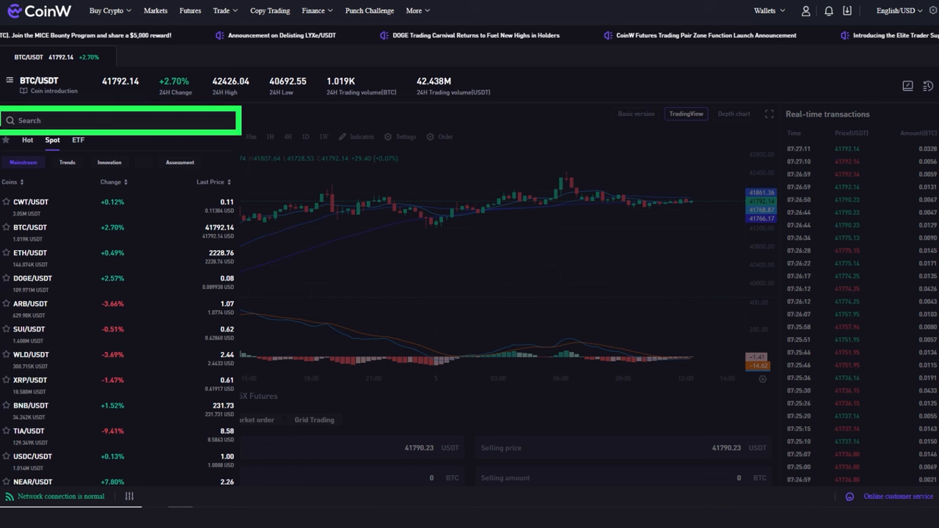
text(ultima)
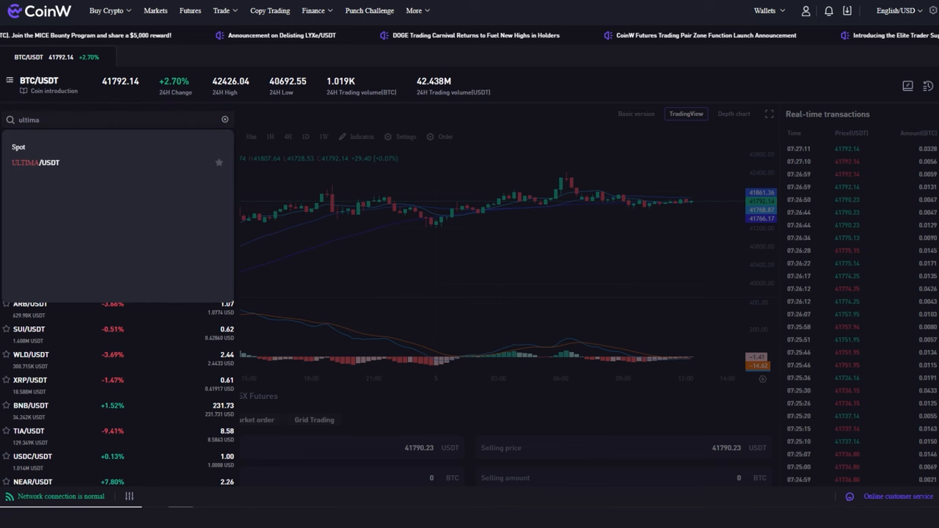
click(36, 162)
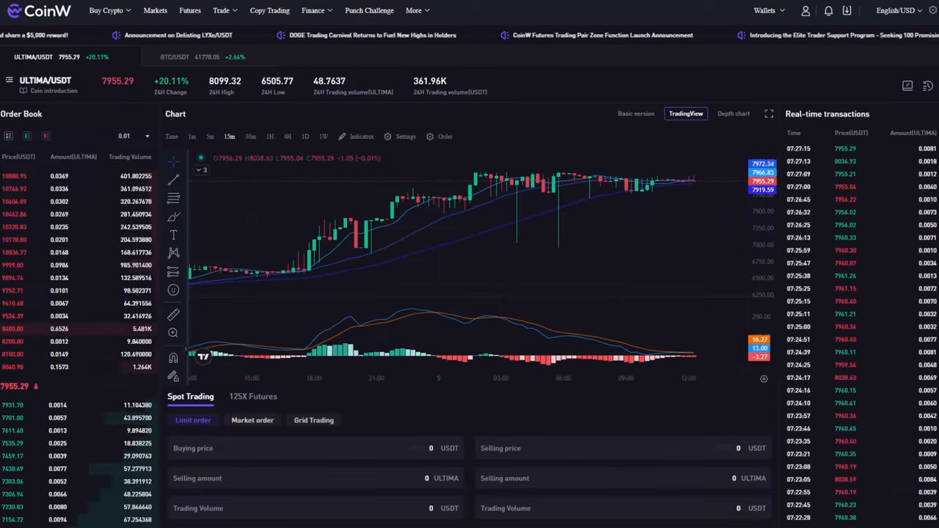
Step: Look through the market and grid order forms, ending on the 7955.29 USDT limit form
scroll(down, 3)
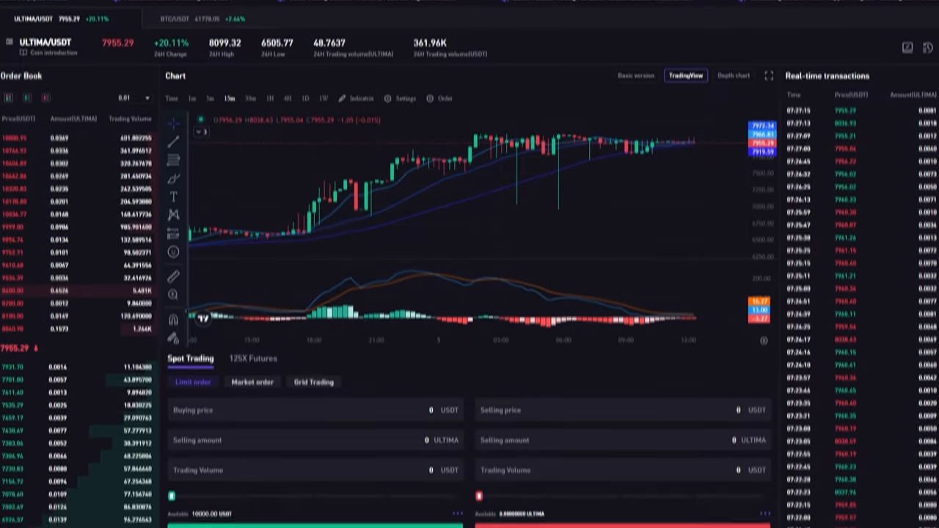
click(252, 381)
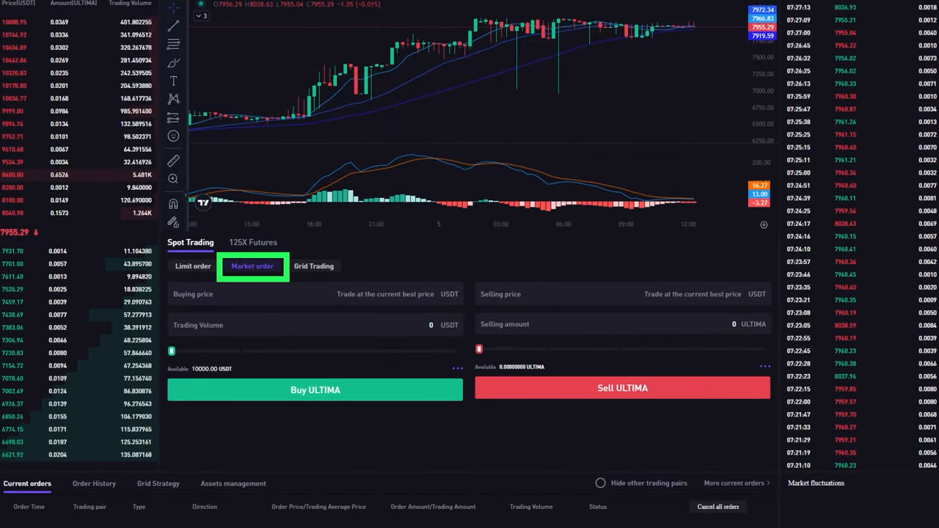
click(192, 265)
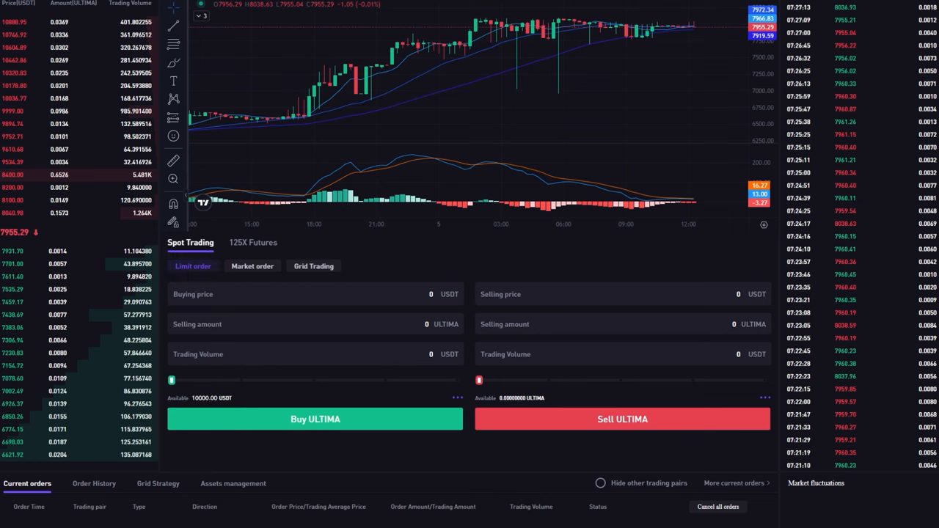
click(313, 266)
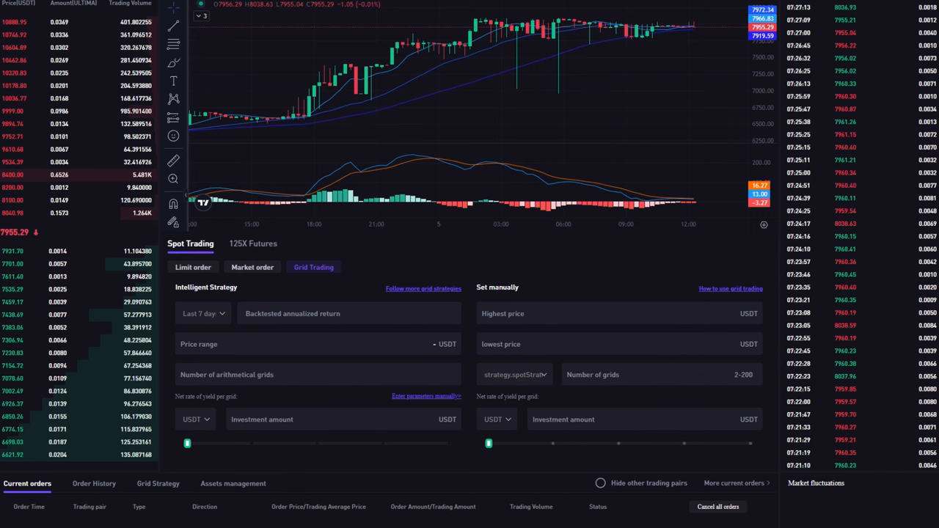
click(193, 267)
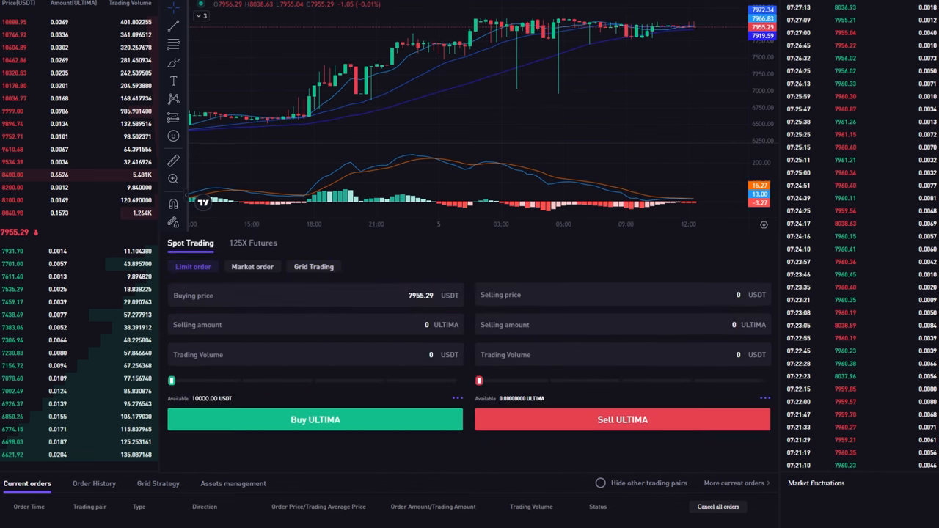
Step: Enter an amount of 1 ULTIMA and submit the limit buy order
click(314, 324)
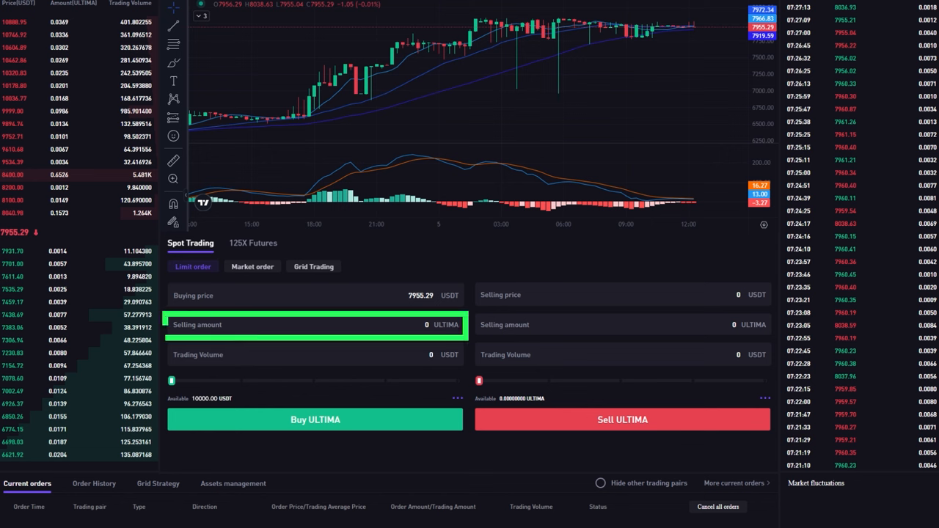
text(1)
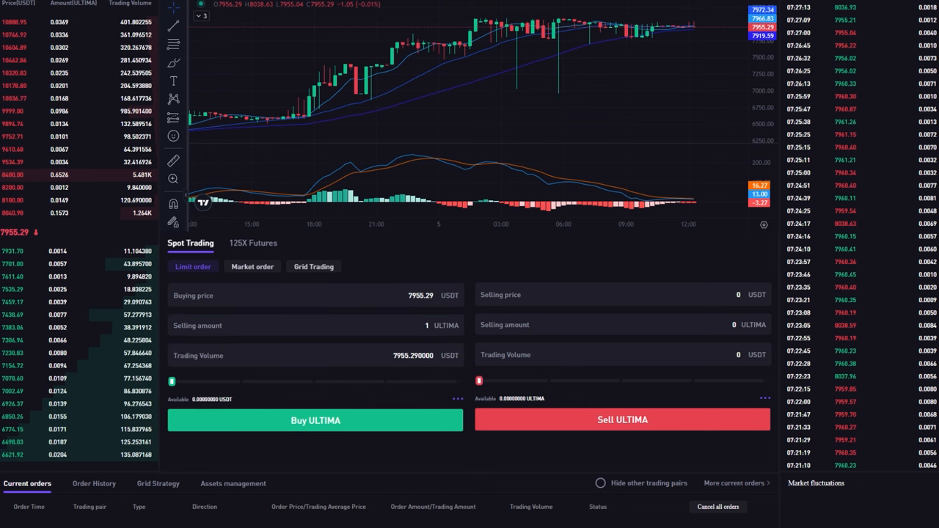
click(316, 420)
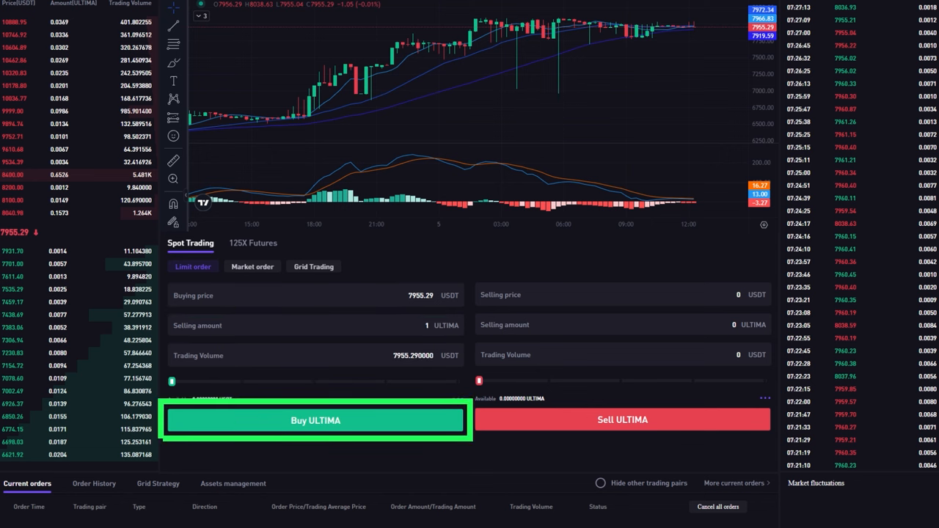